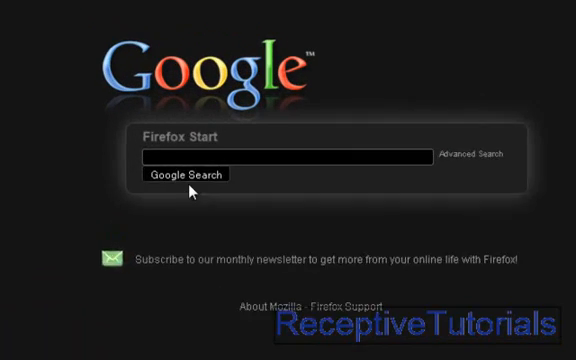
Submit a Google search for 'Builder Bot' from the Firefox start page
type("Builder Bot")
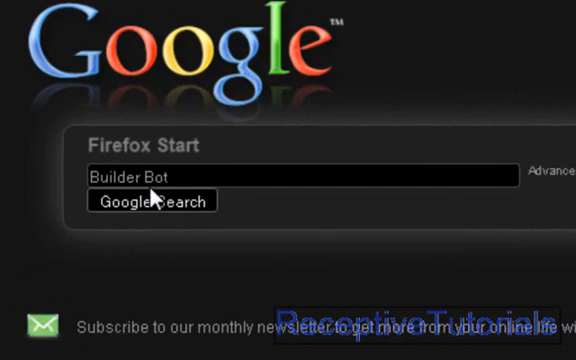
left_click(150, 200)
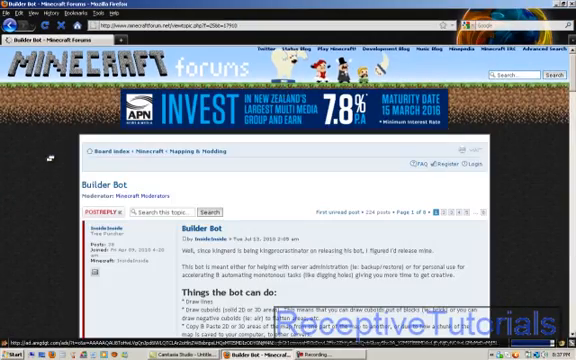
scroll("down", 3)
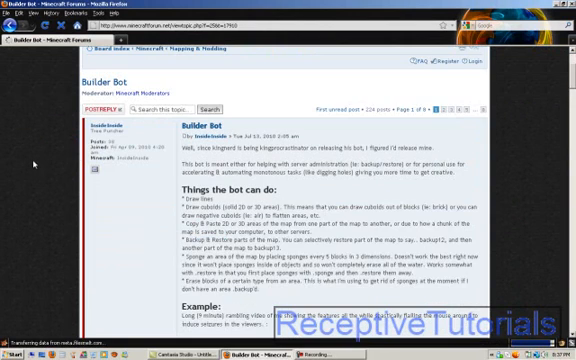
scroll("down", 3)
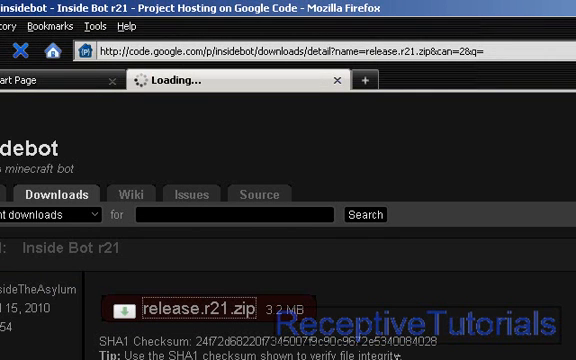
Start downloading release.r21.zip from the insidebot Downloads page
scroll("down", 3)
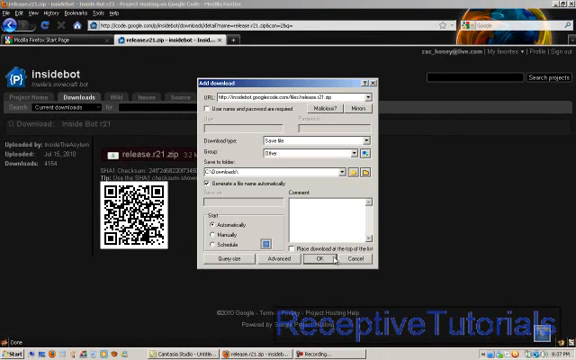
left_click(318, 260)
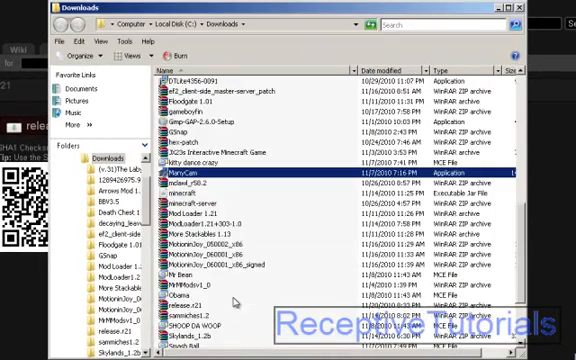
Browse into the extracted release folder in the Downloads directory
scroll("down", 3)
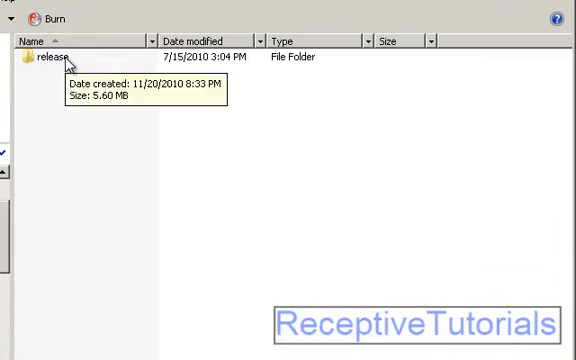
double_click(44, 56)
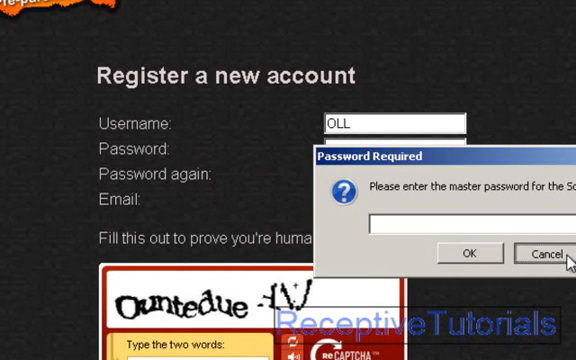
Dismiss the master password prompt and fill in the username, password and repeated password
left_click(540, 252)
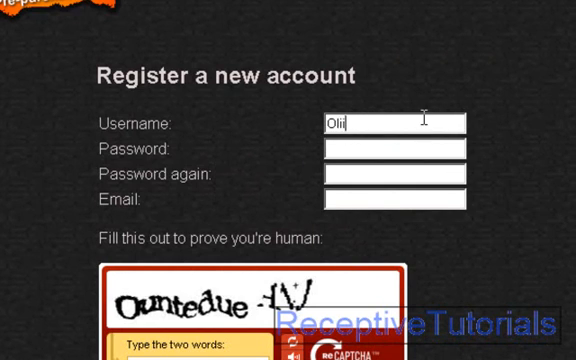
type("eisd")
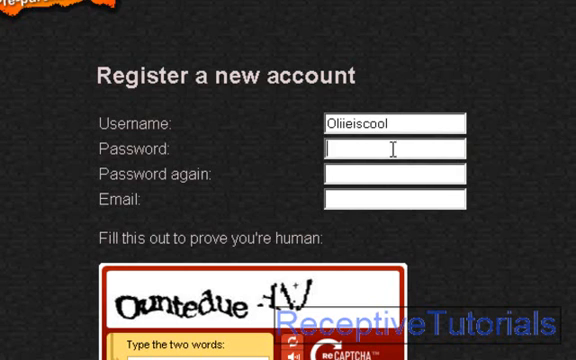
type("password")
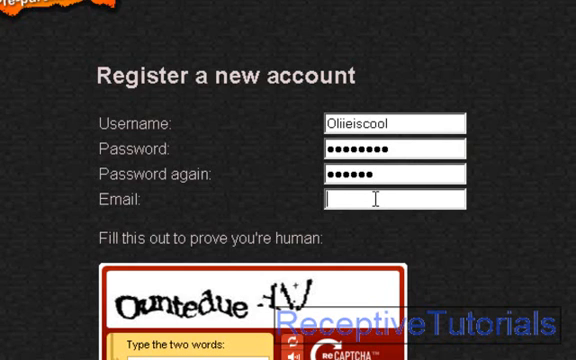
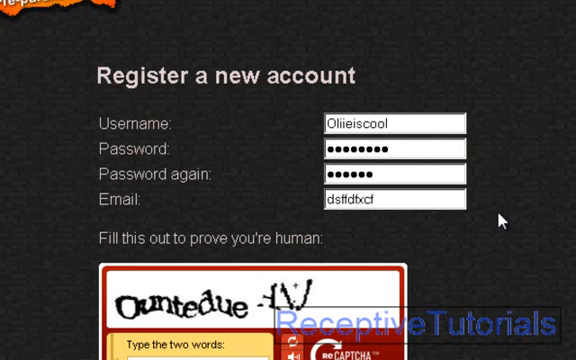
Enter an example hotmail.com address in the registration form's email field
left_click(384, 202)
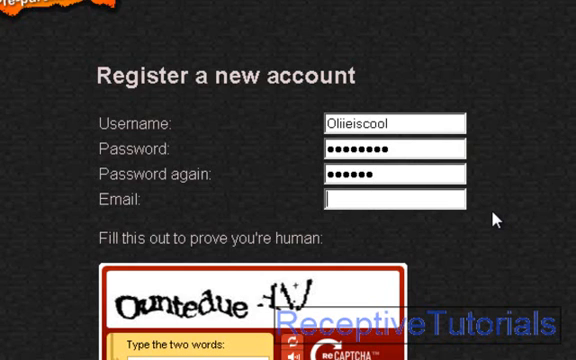
type("e")
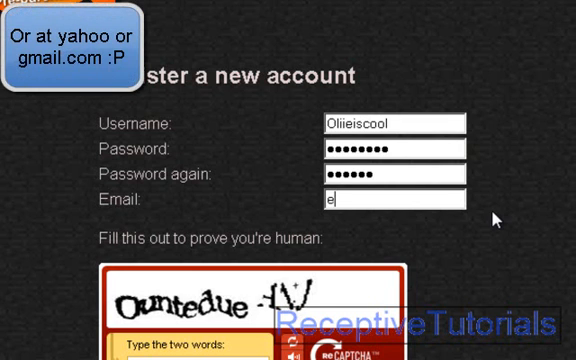
type("xample@h")
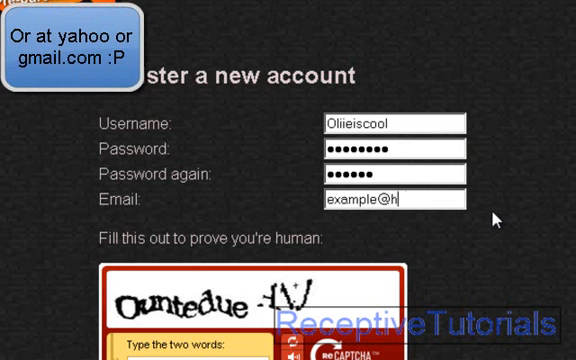
type("otmail")
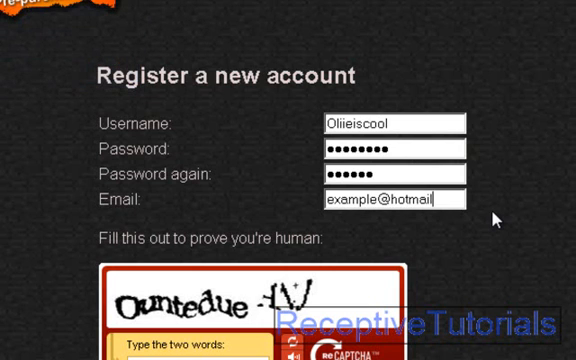
type(".com")
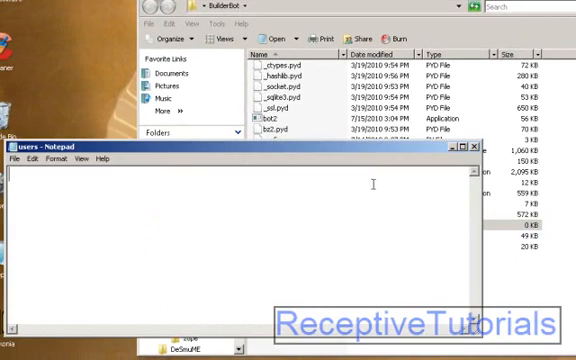
Record the bot's account name followed by a dash in the info file
type("ReceptiveRapt")
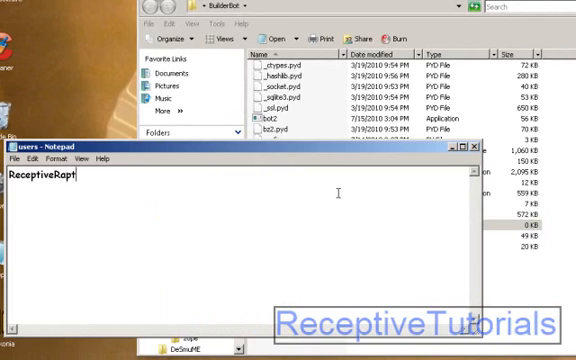
type("or")
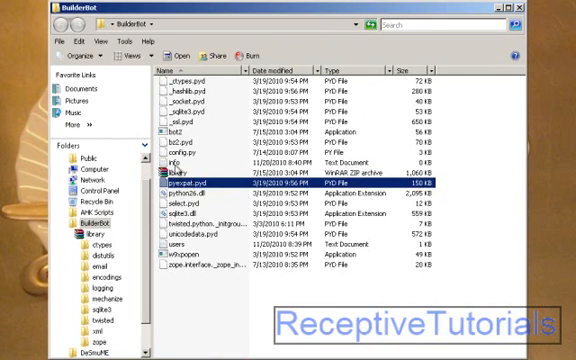
double_click(180, 160)
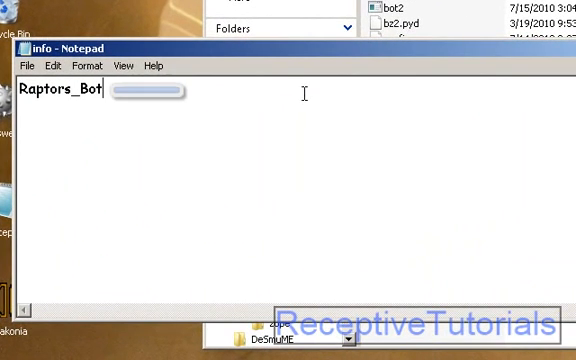
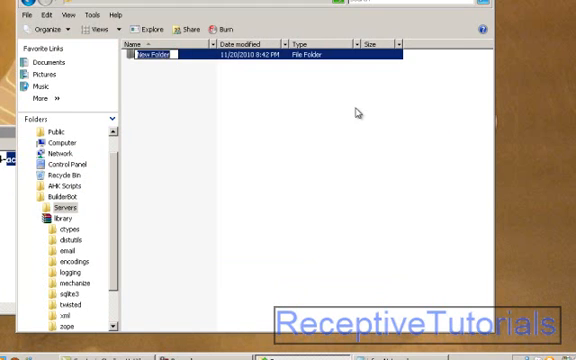
Name the new folder 'The Server', enter it, and launch the builder bot program
type("The")
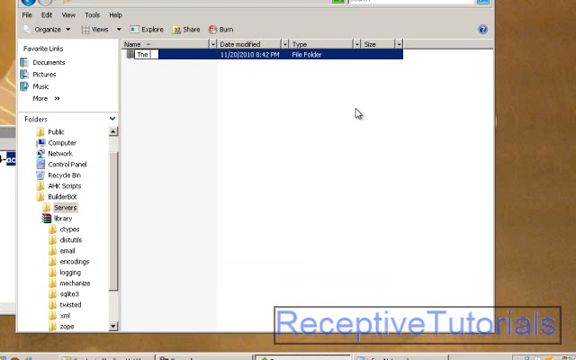
type("Server 1")
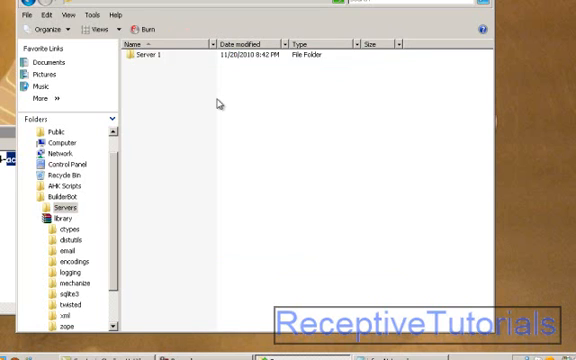
double_click(168, 56)
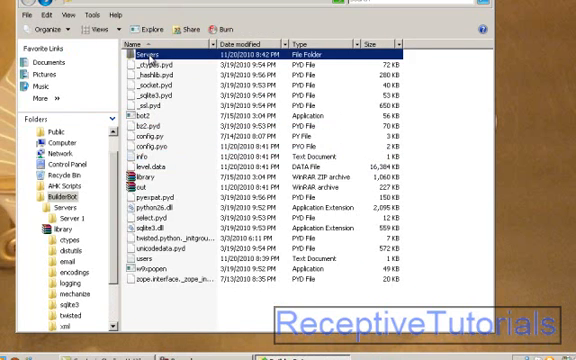
left_click(76, 208)
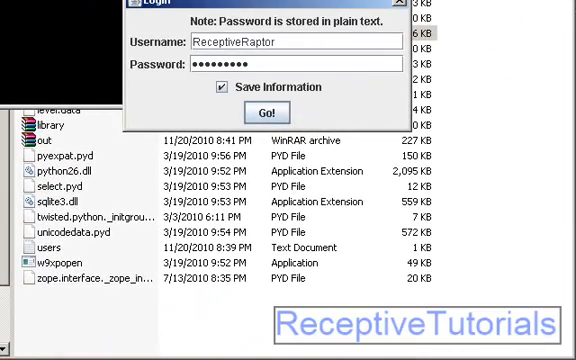
Log the bot in with its saved username and password via Go!
left_click(268, 112)
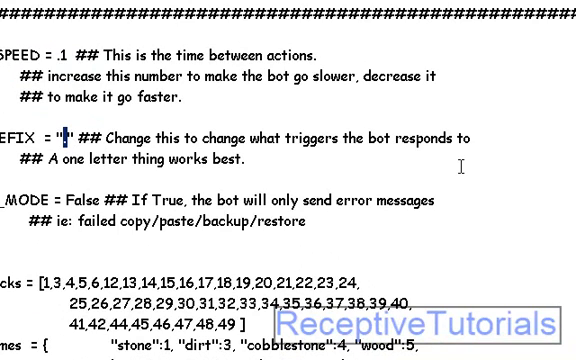
Set the PREFIX line in the bot's config to a one-letter command trigger
type("r")
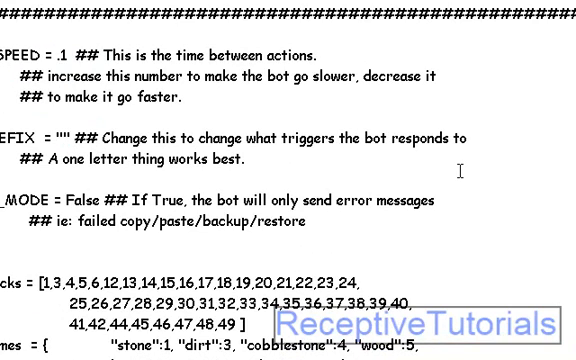
type("o")
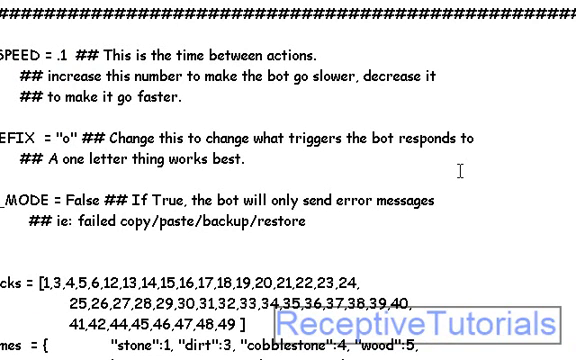
type("r")
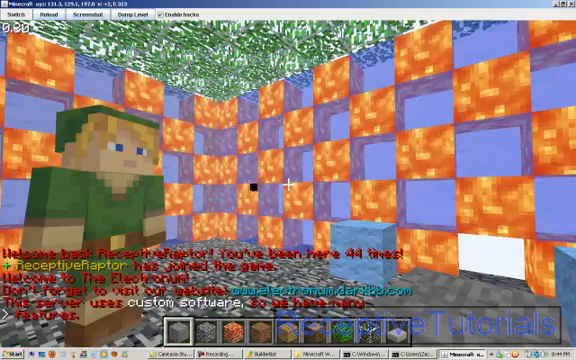
Close the chat to view the bot in the world, then bring up the game menu with Esc
key("Escape")
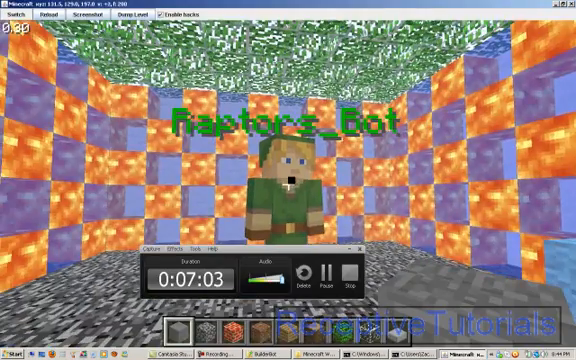
key("Escape")
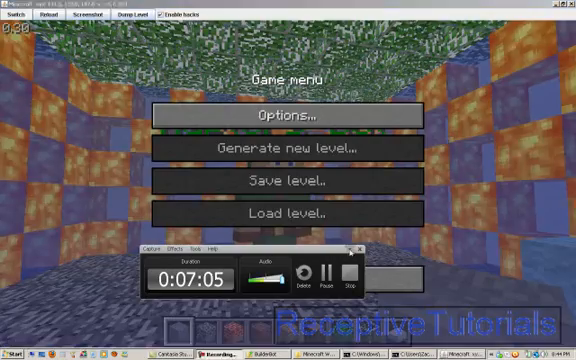
key("Escape")
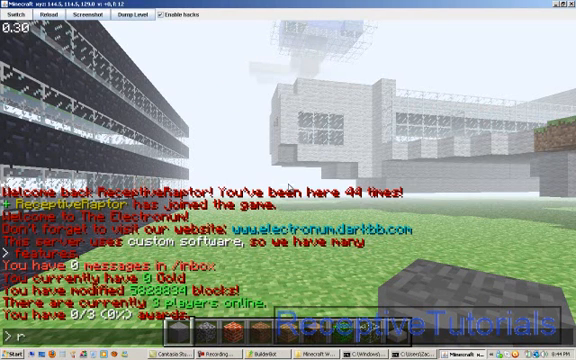
Send the short chat message 'sa' on the server
type("say L")
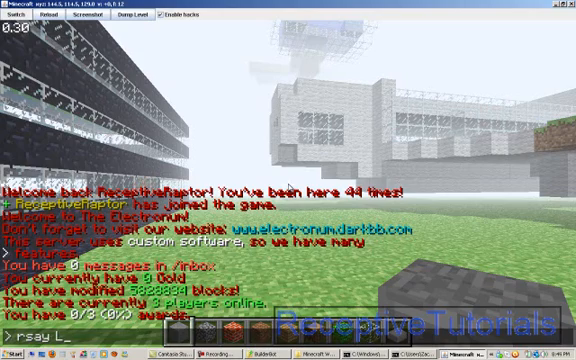
key("enter")
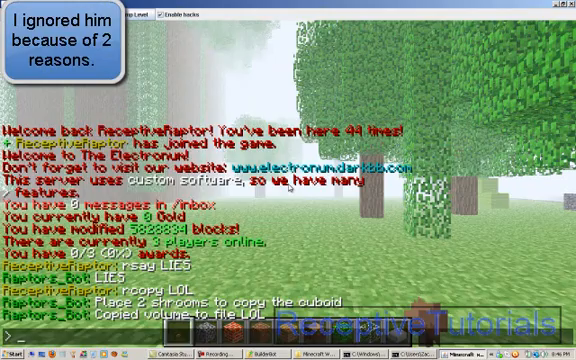
Enter the bot's 'rpaste' command in chat after its copy report
type("rpaste")
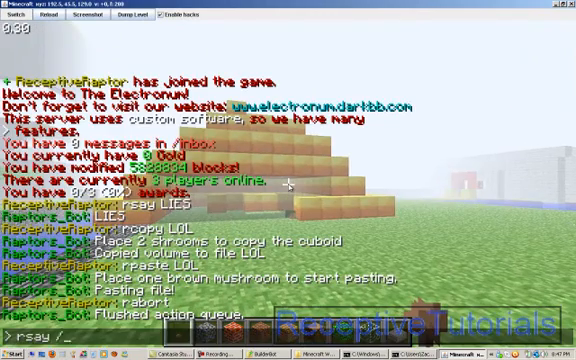
Send '/undo 3' in chat, then bring up the game menu
type("/undo 3")
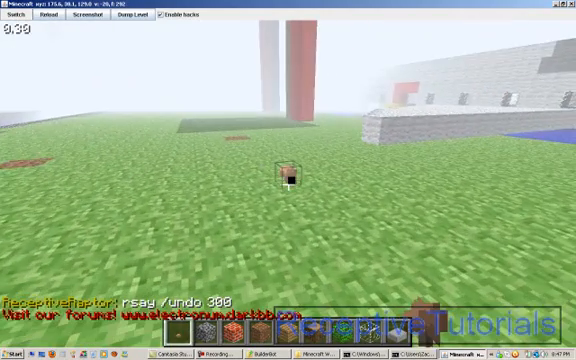
key("Escape")
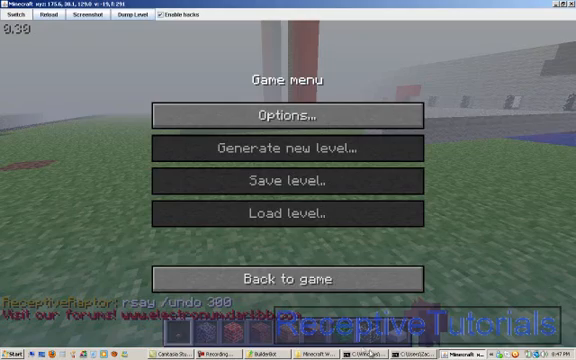